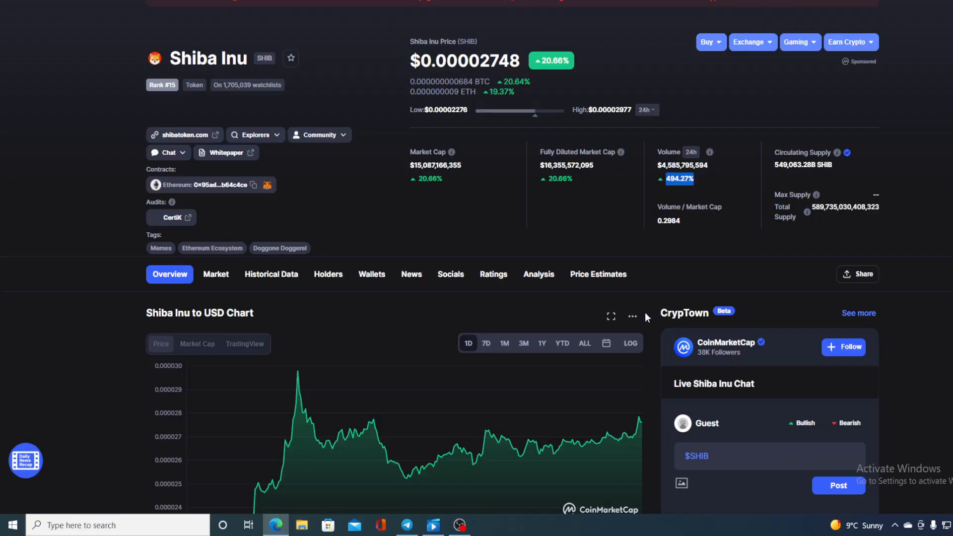
pyautogui.moveTo(626, 56)
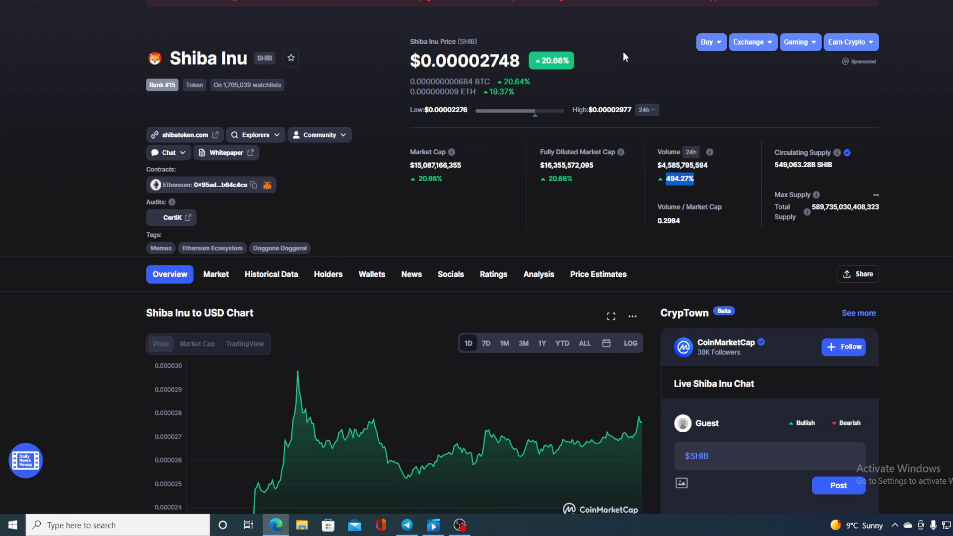
pyautogui.scroll(-3)
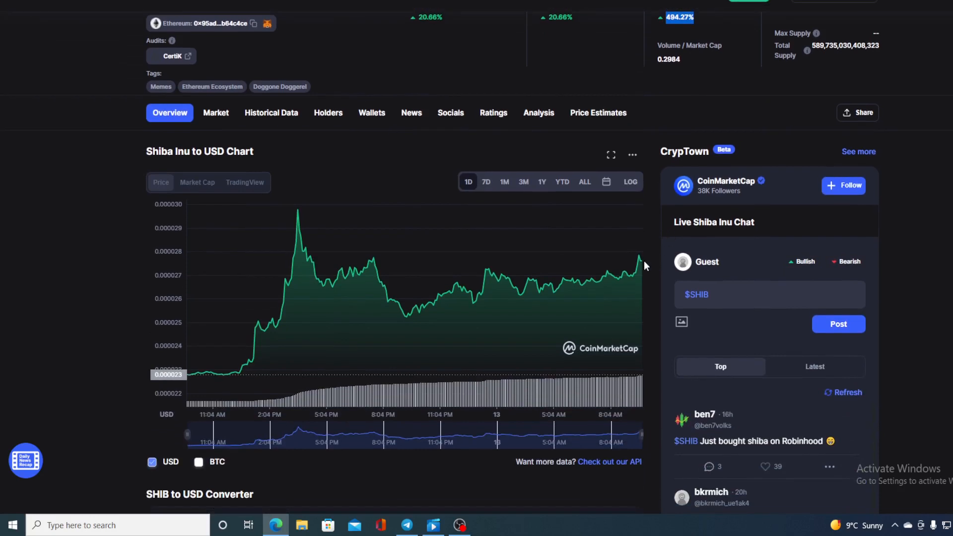
pyautogui.moveTo(642, 263)
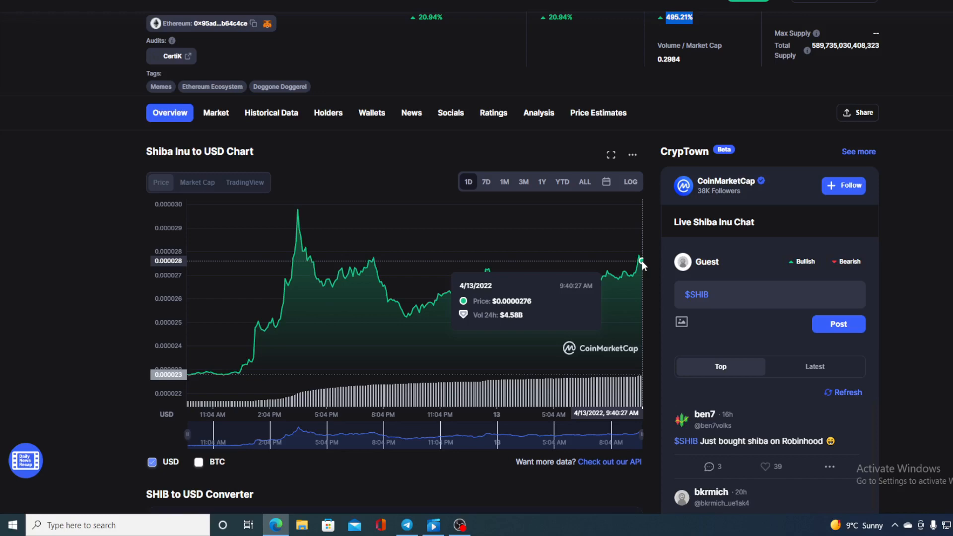
pyautogui.scroll(3)
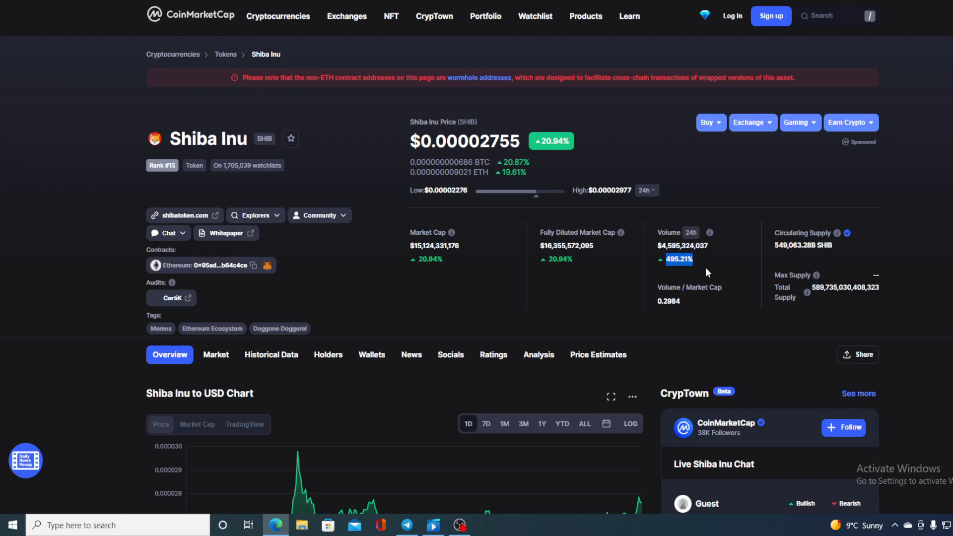
pyautogui.moveTo(298, 316)
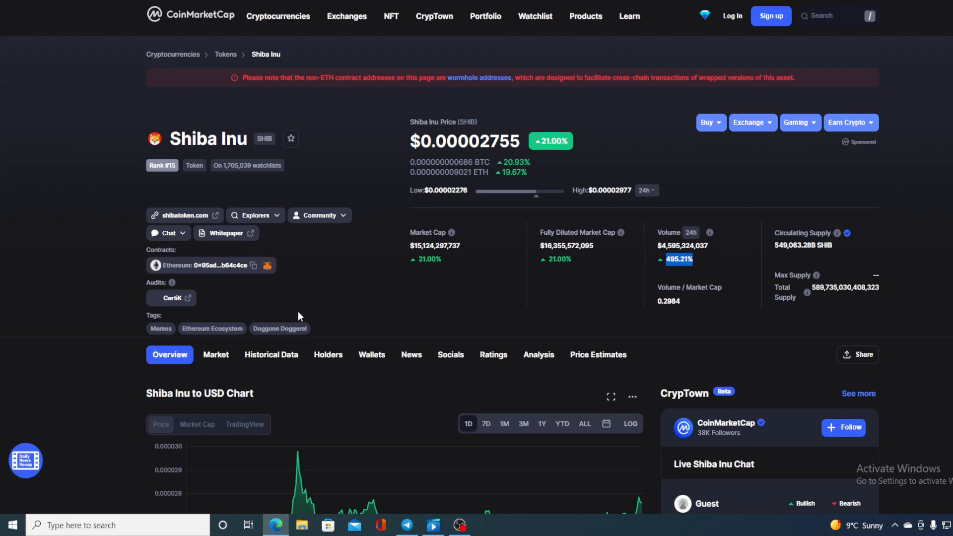
pyautogui.scroll(-3)
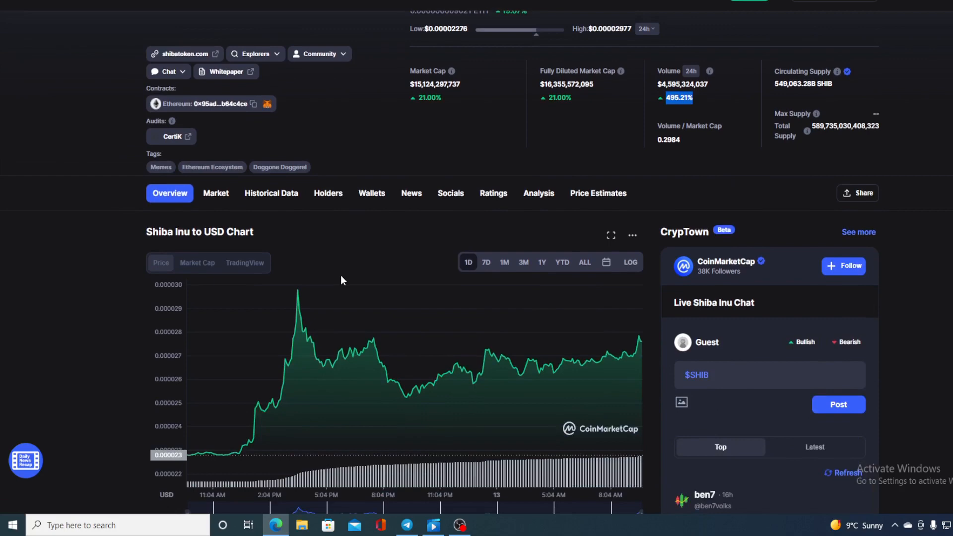
pyautogui.scroll(-3)
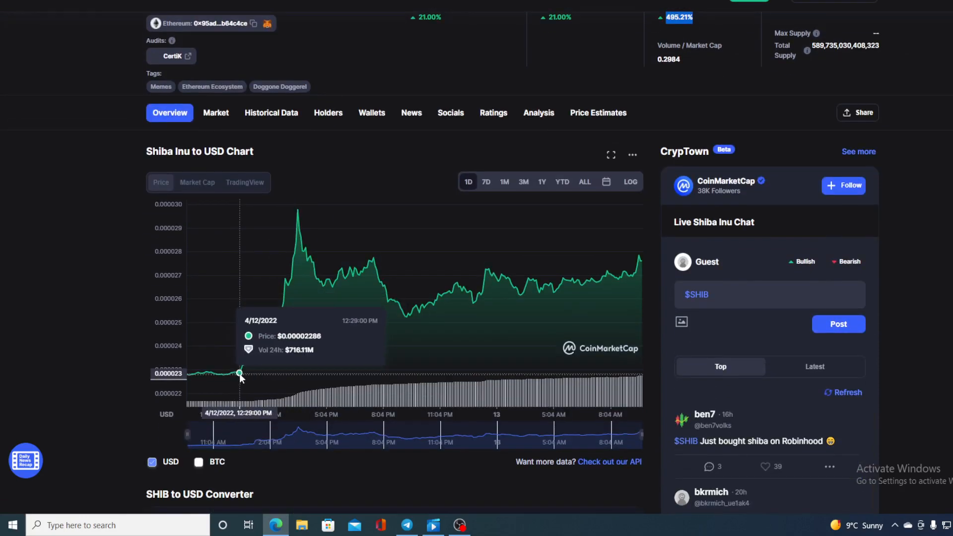
pyautogui.moveTo(288, 297)
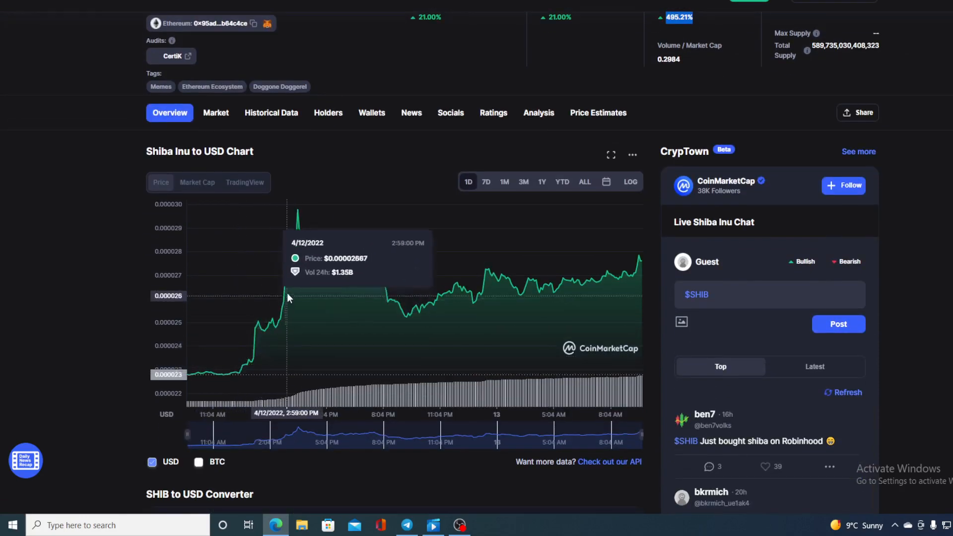
pyautogui.moveTo(353, 272)
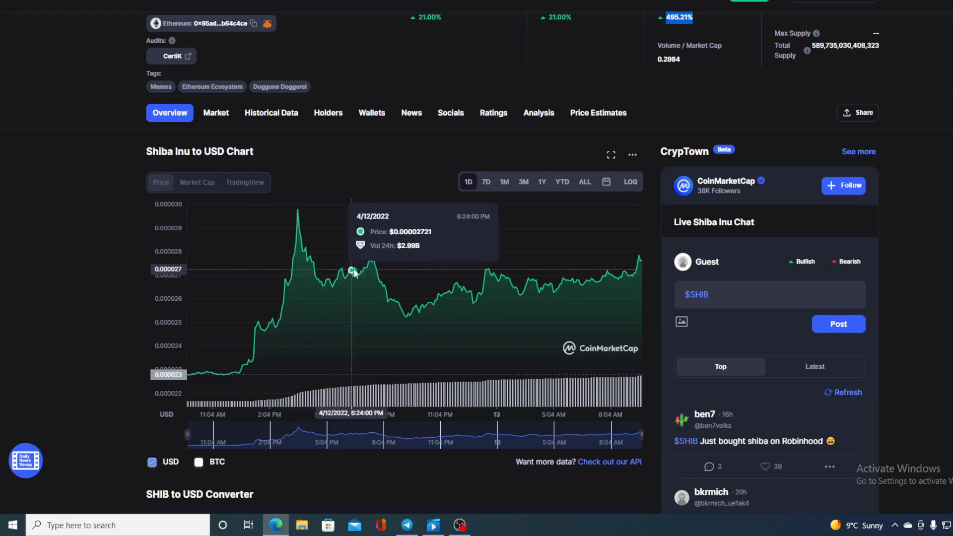
pyautogui.moveTo(431, 304)
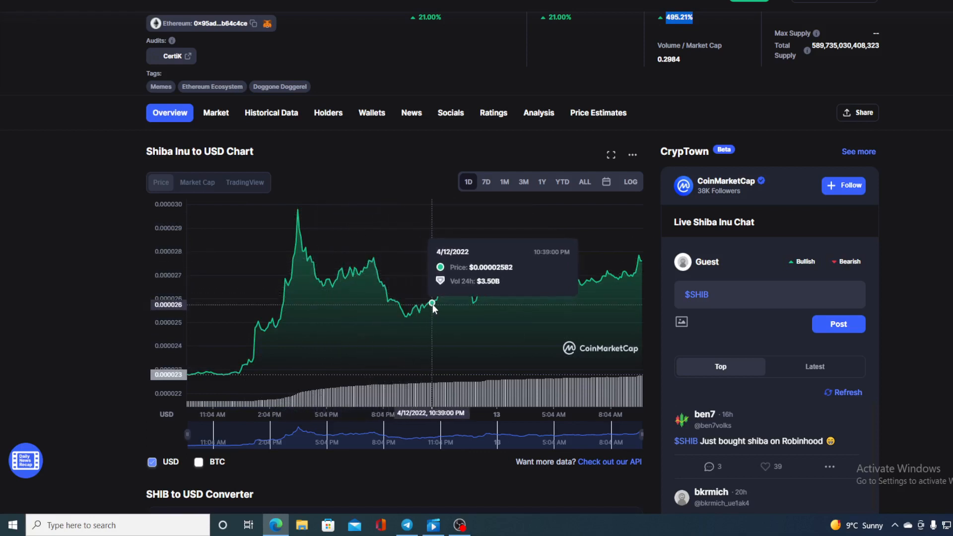
pyautogui.moveTo(487, 269)
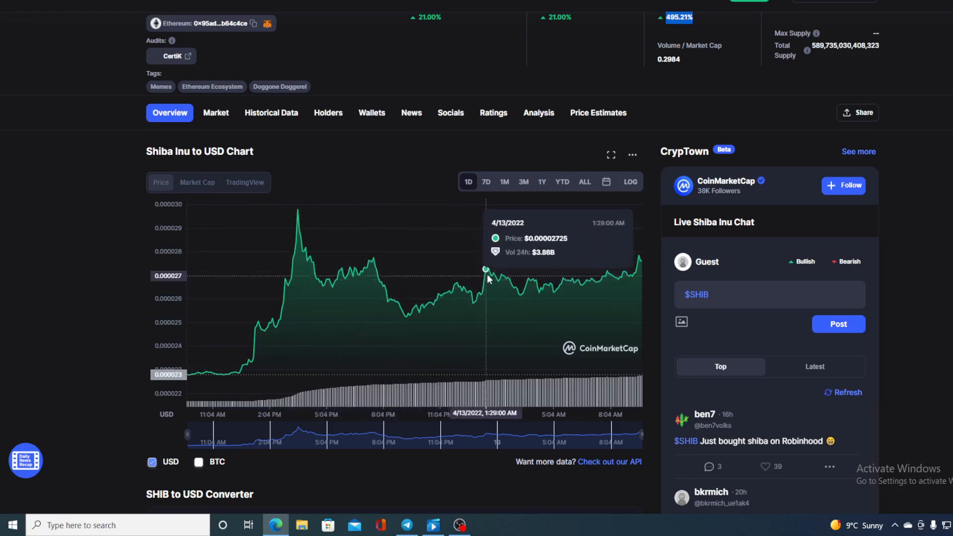
pyautogui.moveTo(537, 288)
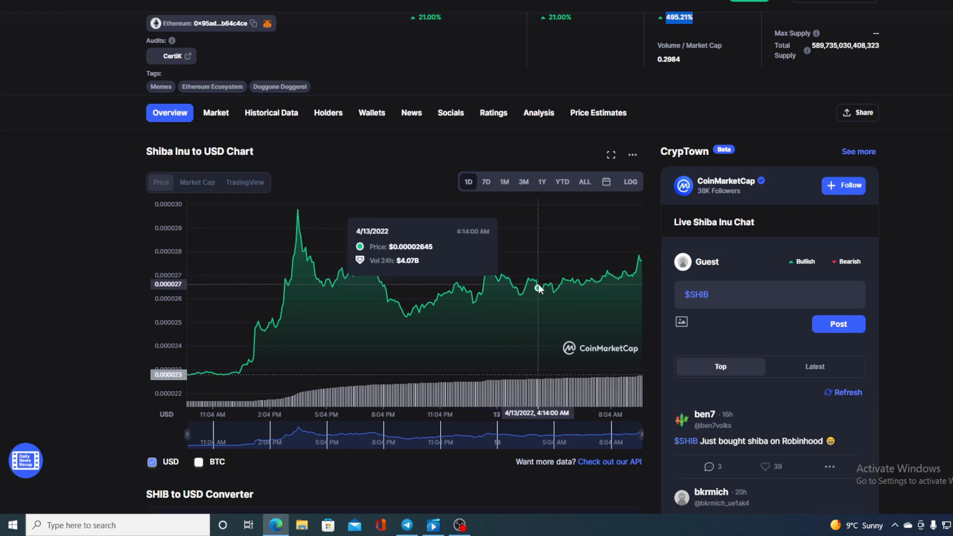
pyautogui.moveTo(642, 266)
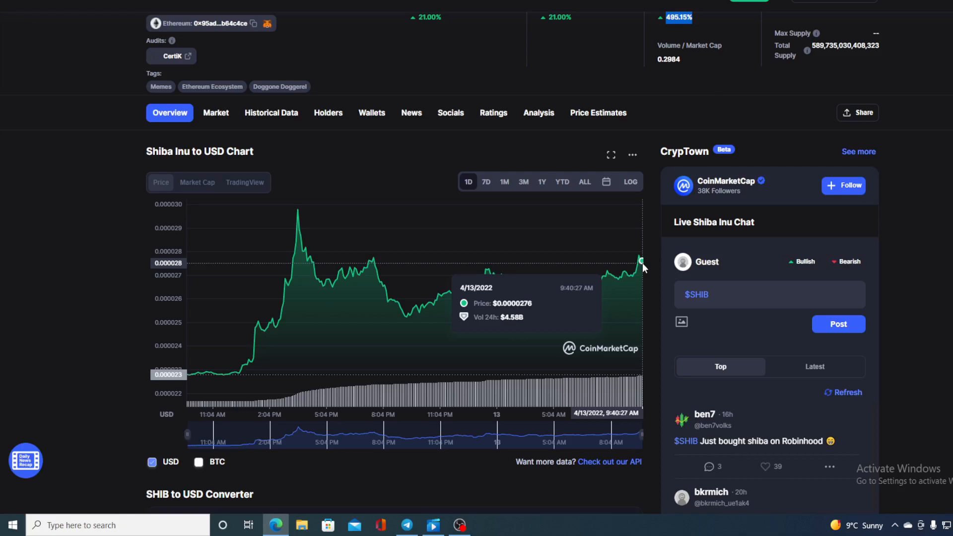
pyautogui.moveTo(650, 262)
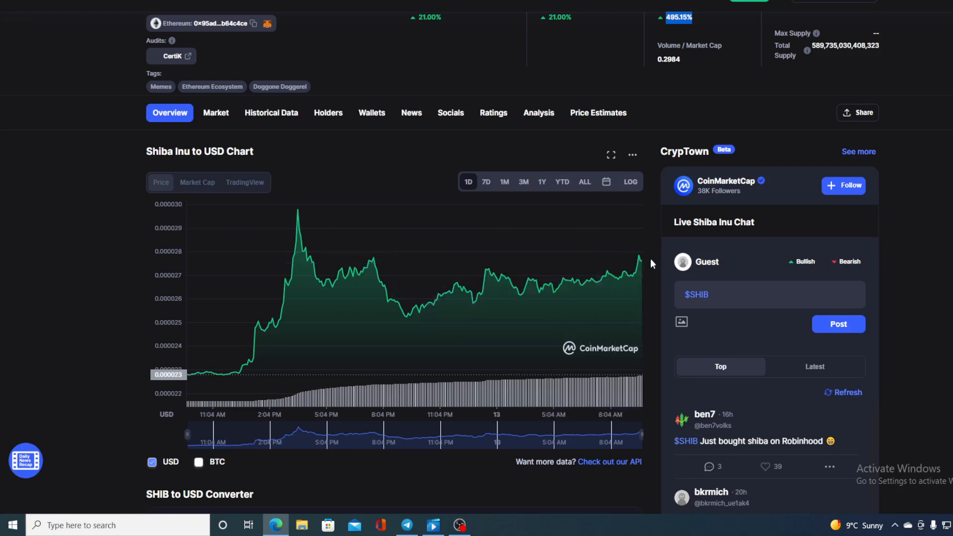
pyautogui.moveTo(644, 265)
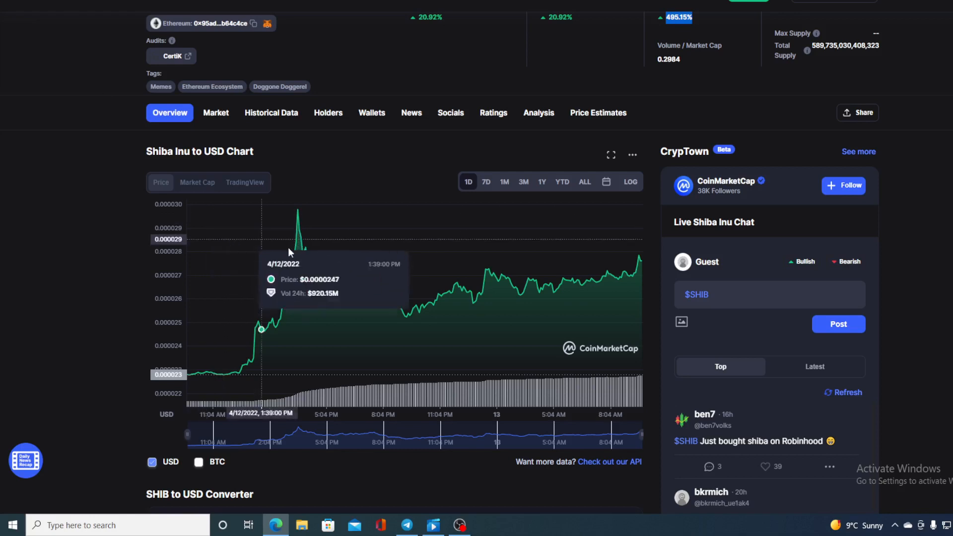
pyautogui.moveTo(316, 262)
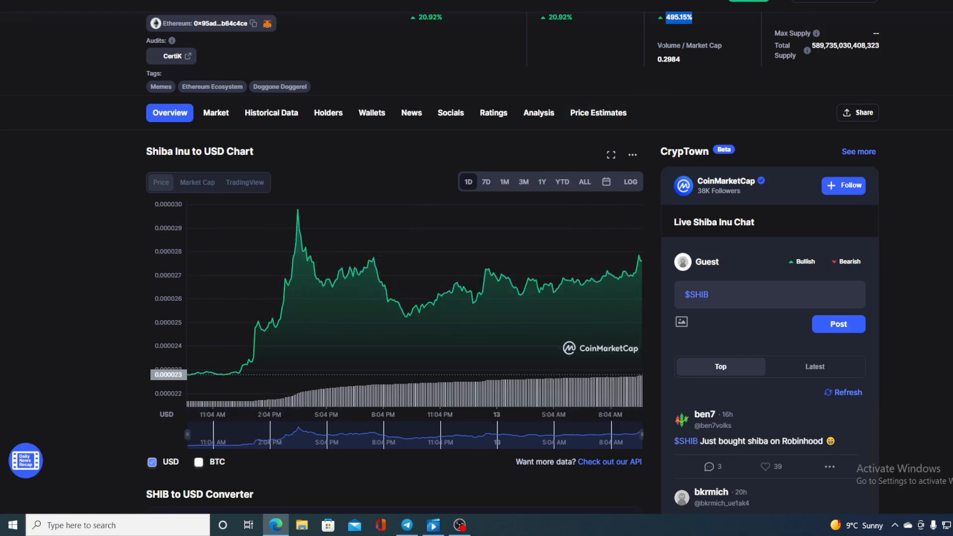
pyautogui.scroll(3)
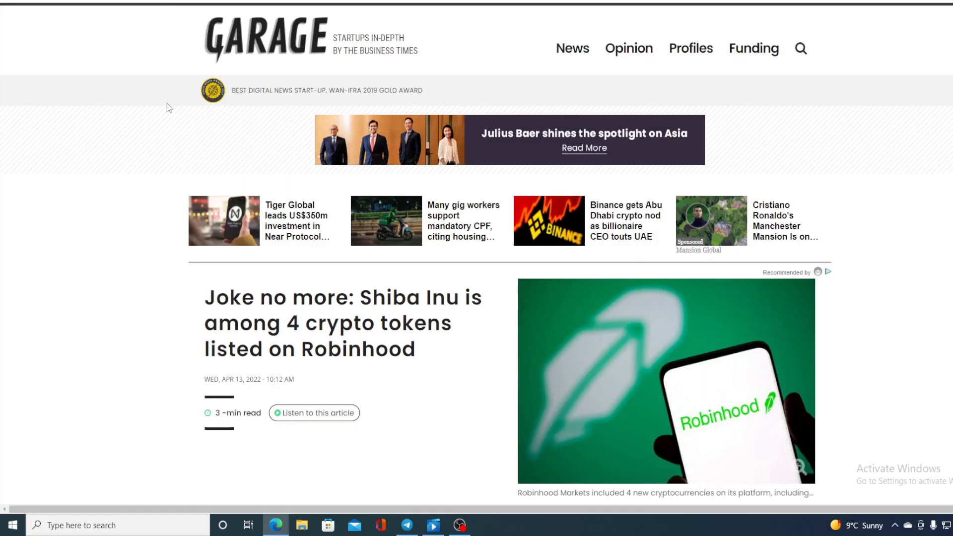
pyautogui.scroll(-3)
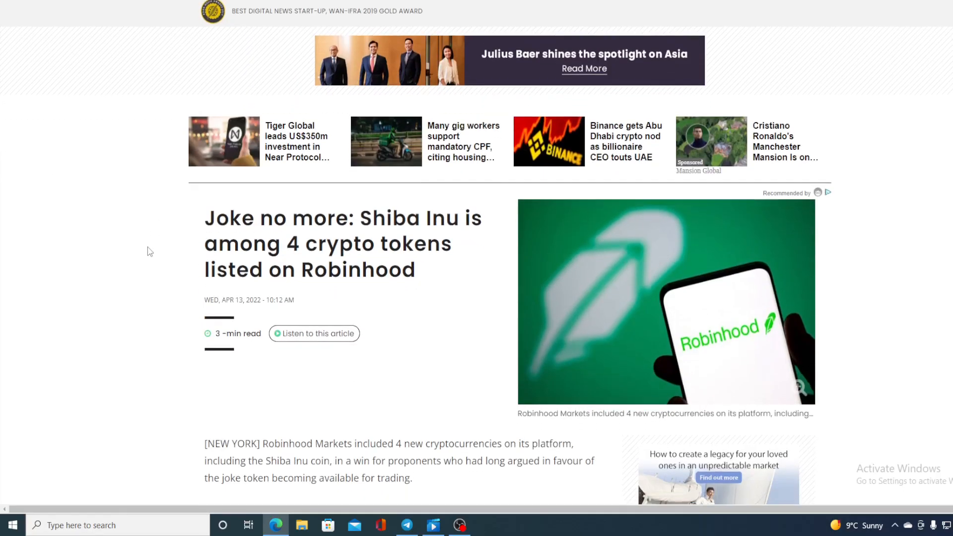
pyautogui.scroll(-3)
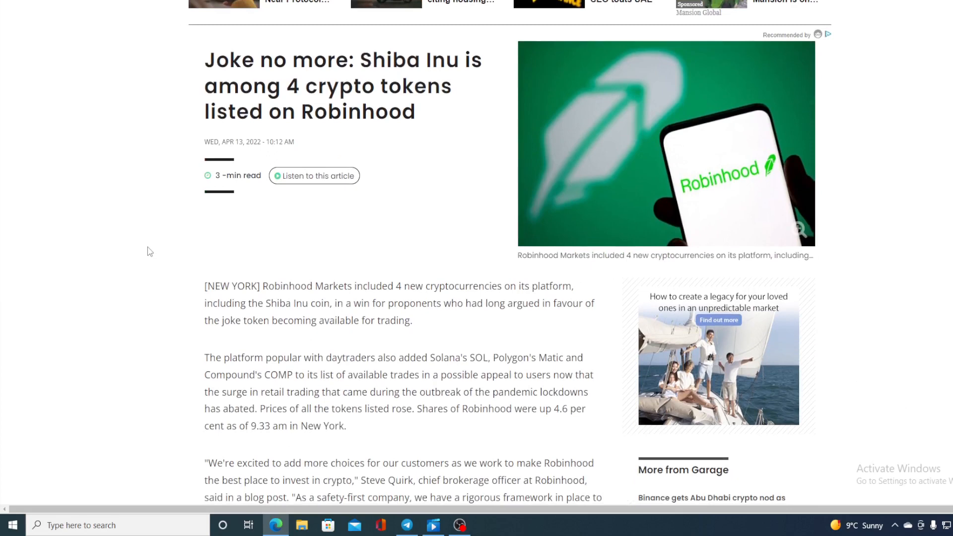
pyautogui.scroll(-3)
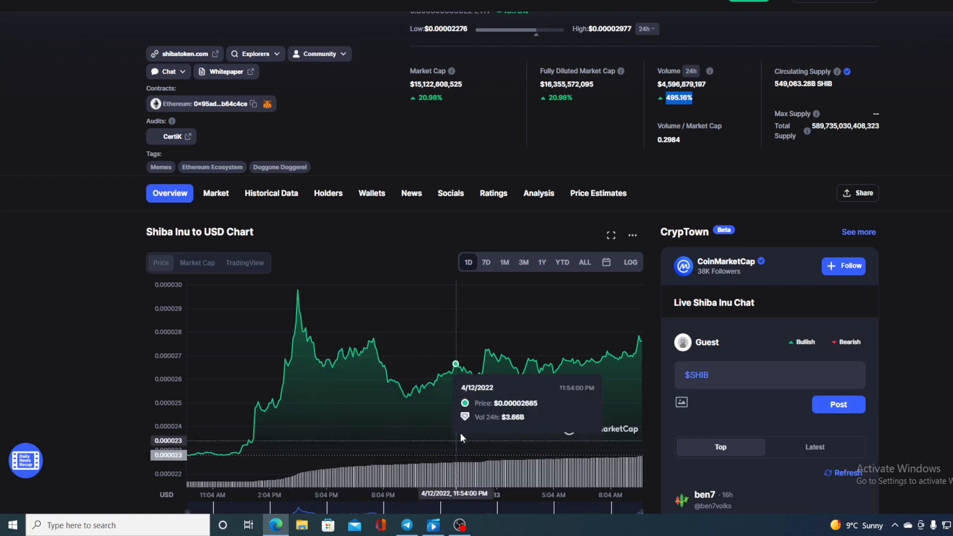
pyautogui.moveTo(623, 356)
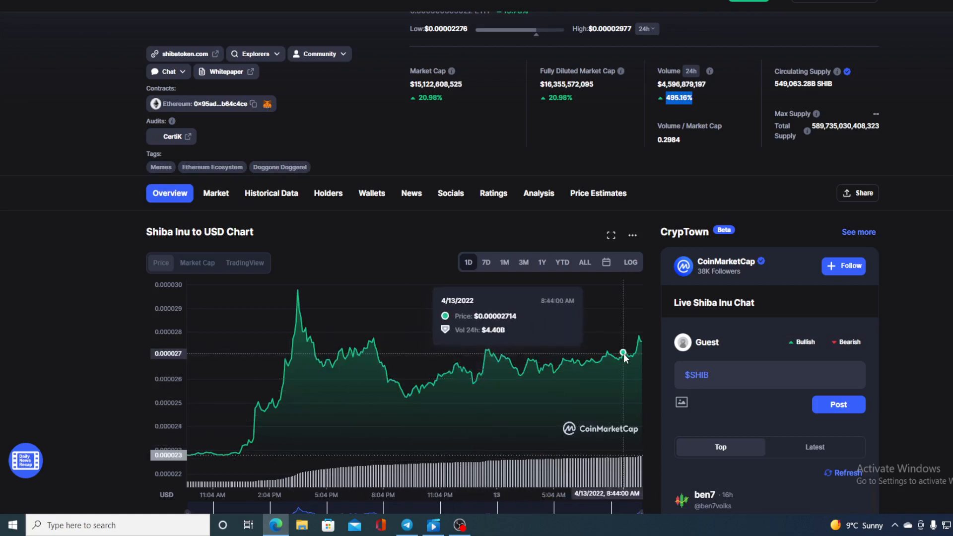
pyautogui.moveTo(638, 337)
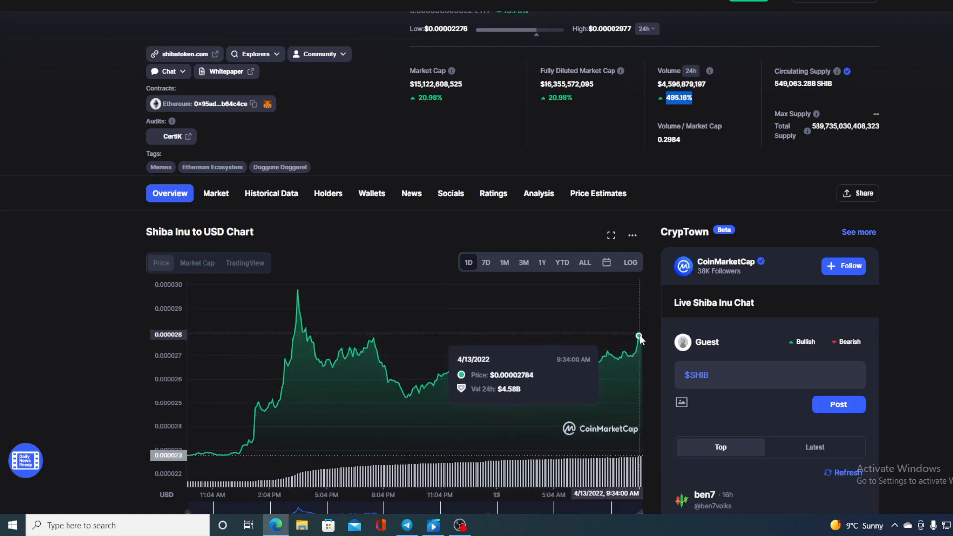
pyautogui.moveTo(641, 342)
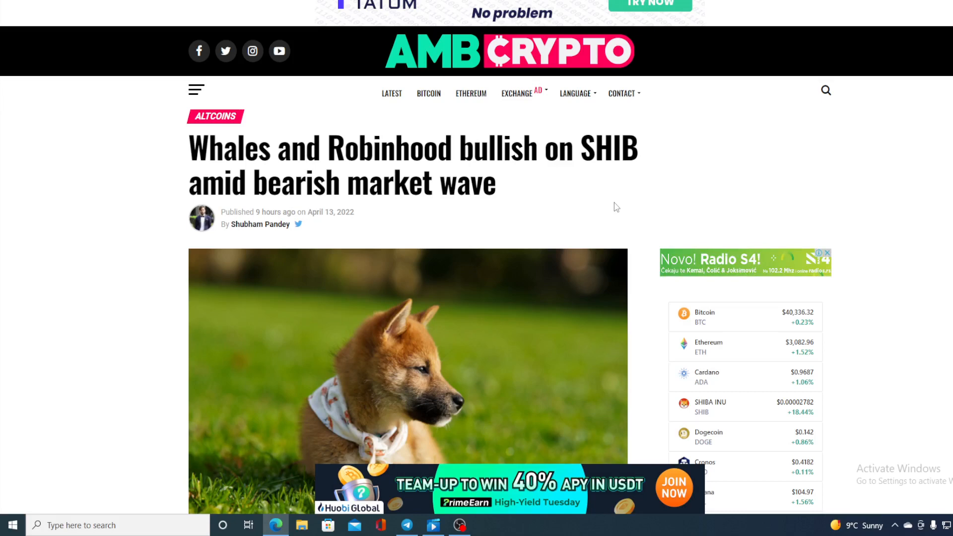
pyautogui.moveTo(574, 204)
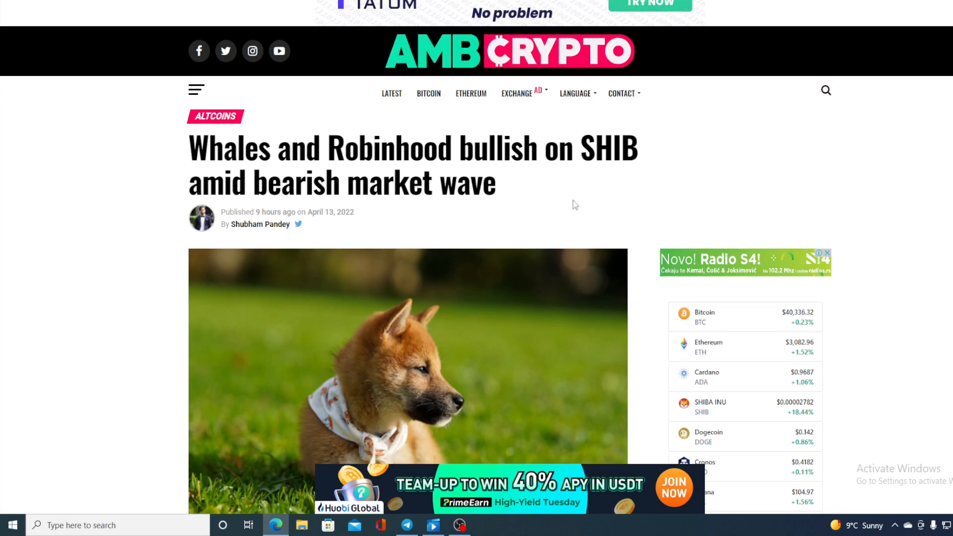
pyautogui.scroll(-3)
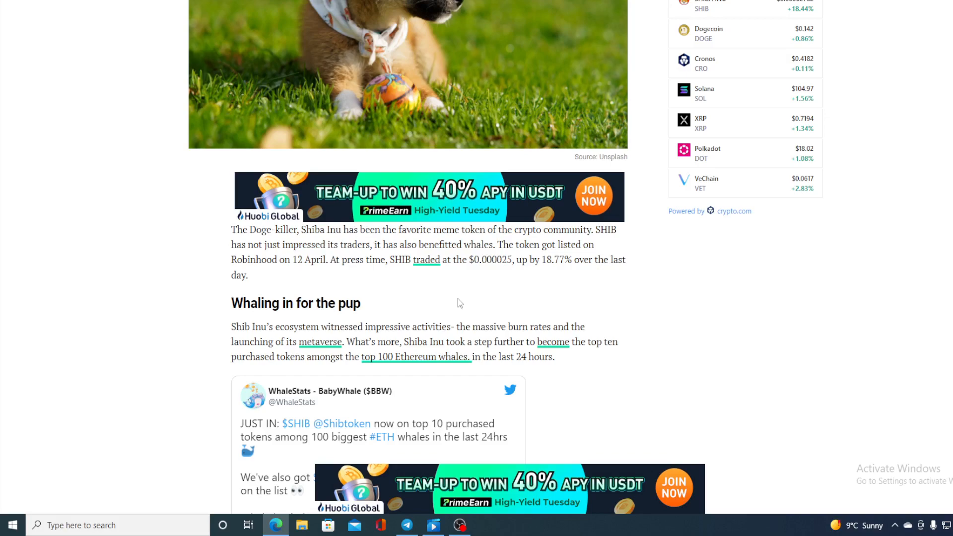
pyautogui.scroll(-3)
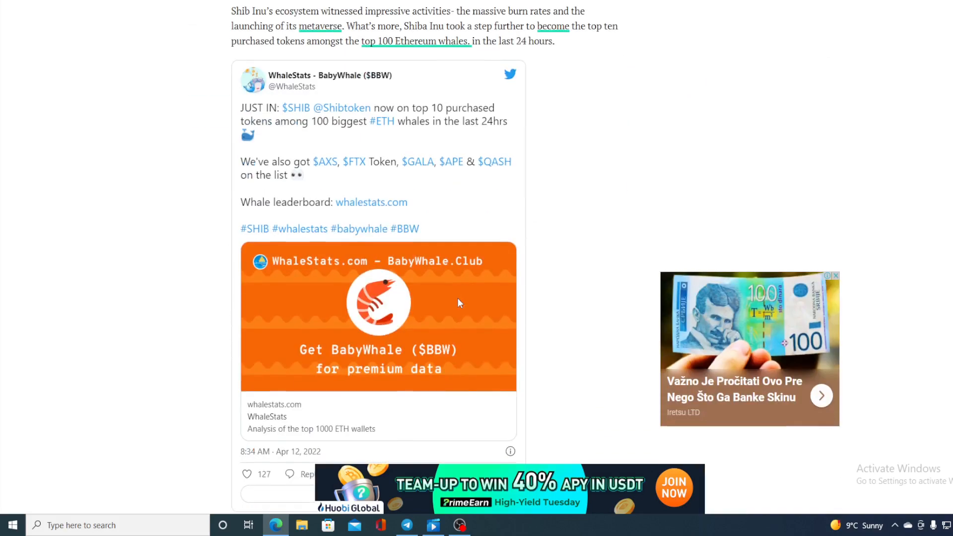
pyautogui.scroll(-3)
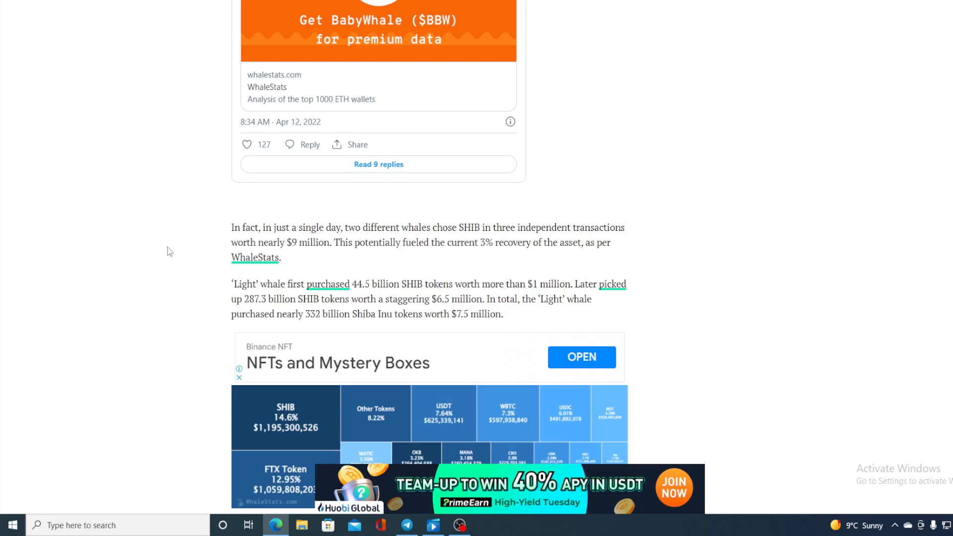
pyautogui.scroll(3)
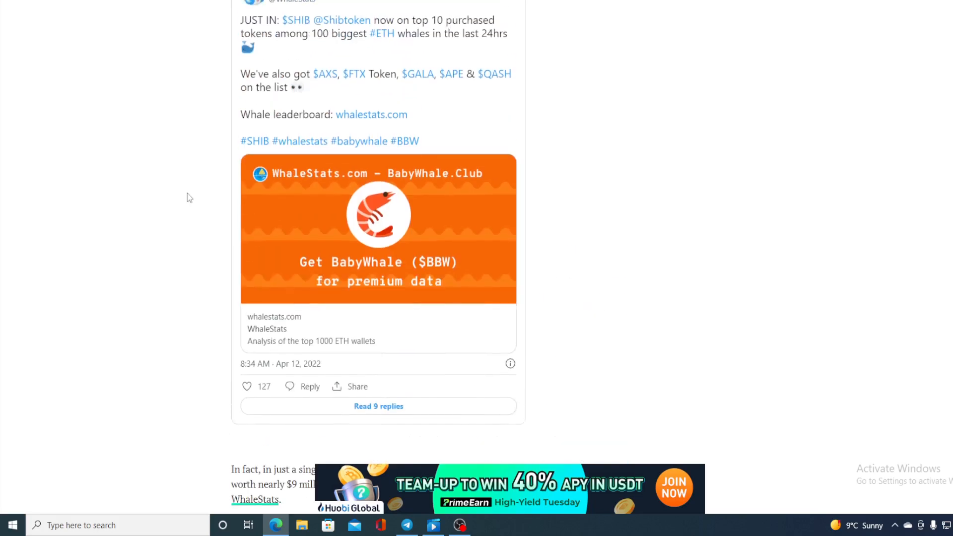
pyautogui.scroll(3)
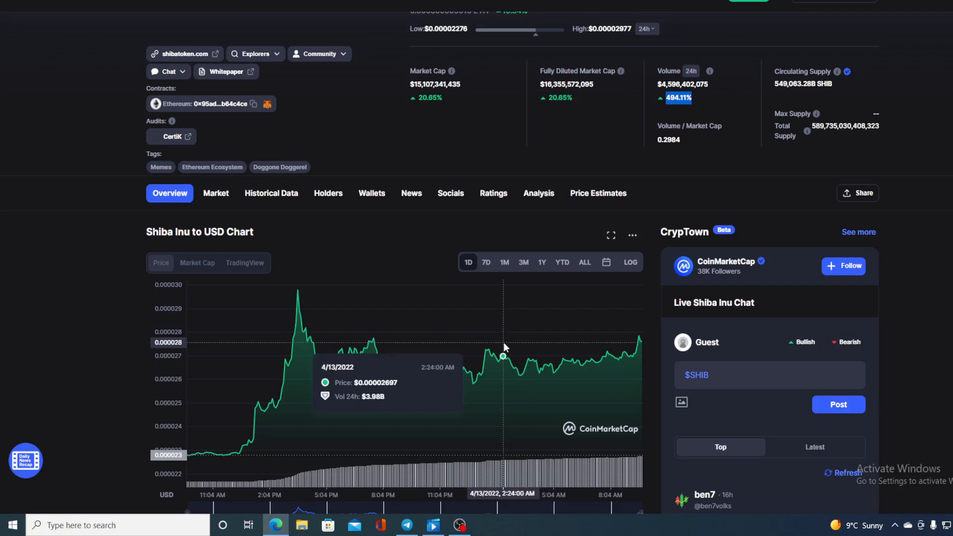
pyautogui.moveTo(643, 350)
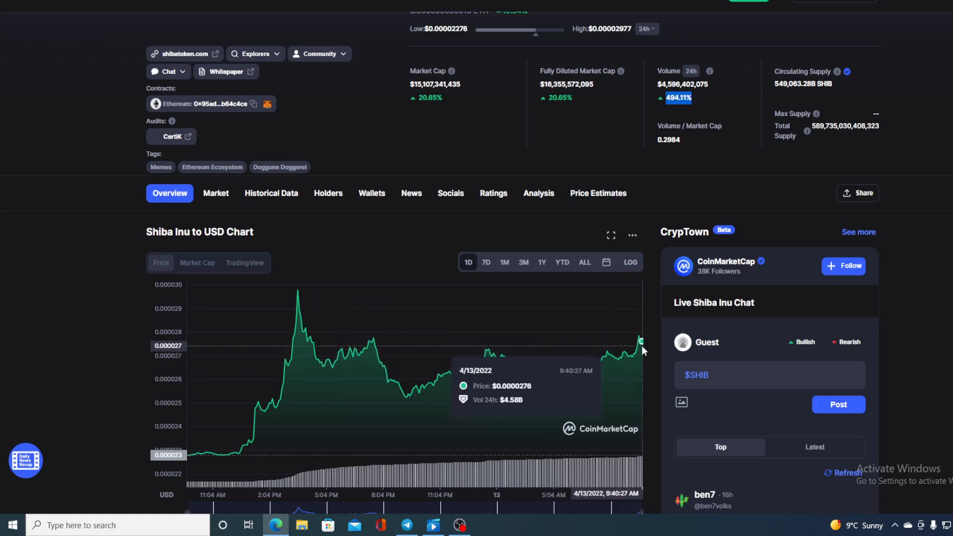